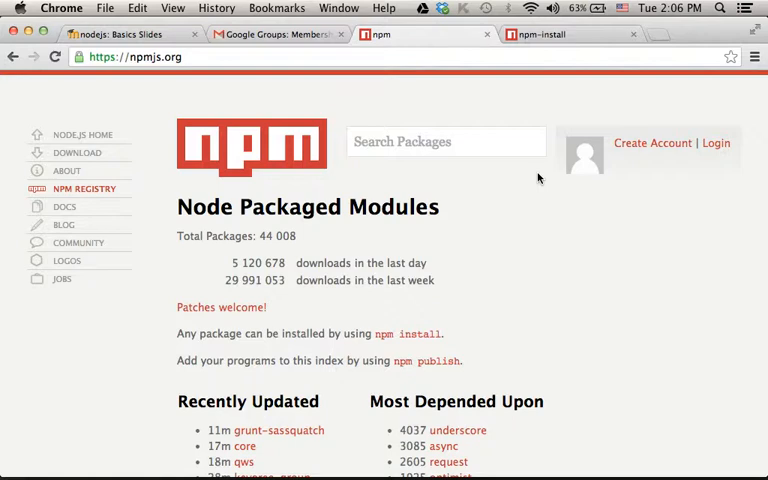
mouse_move(499, 162)
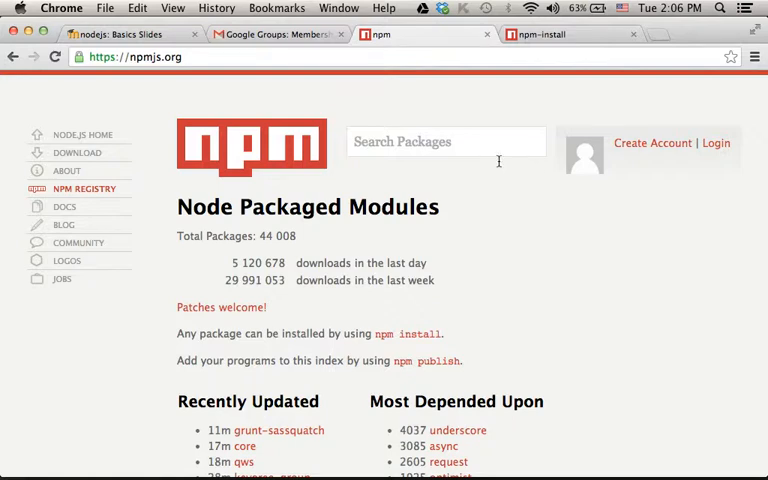
- Focus the Search Packages box on the npmjs.org home page
left_click(446, 141)
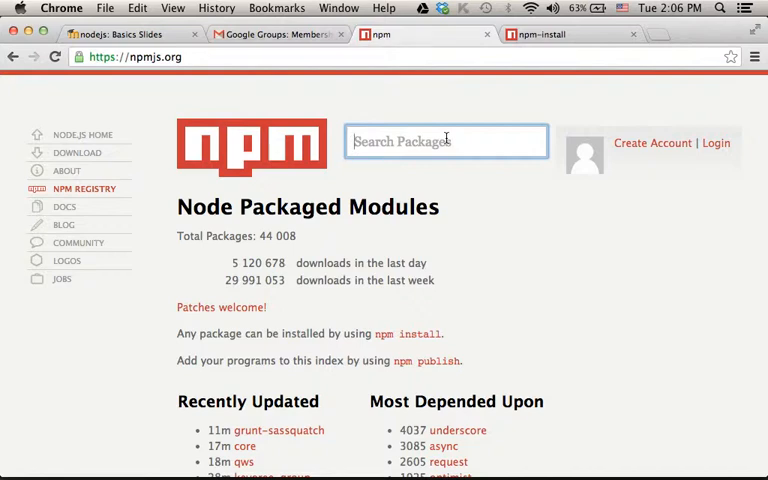
- Search npmjs.org for 'twitter' to list matching packages
type("twitter")
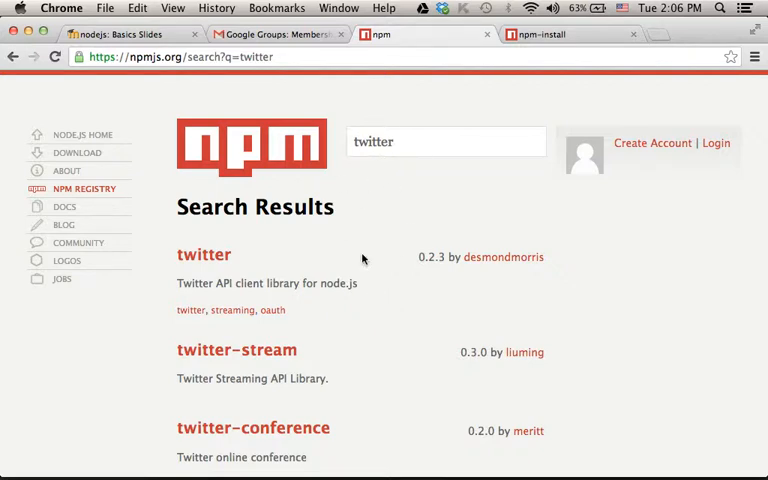
mouse_move(193, 260)
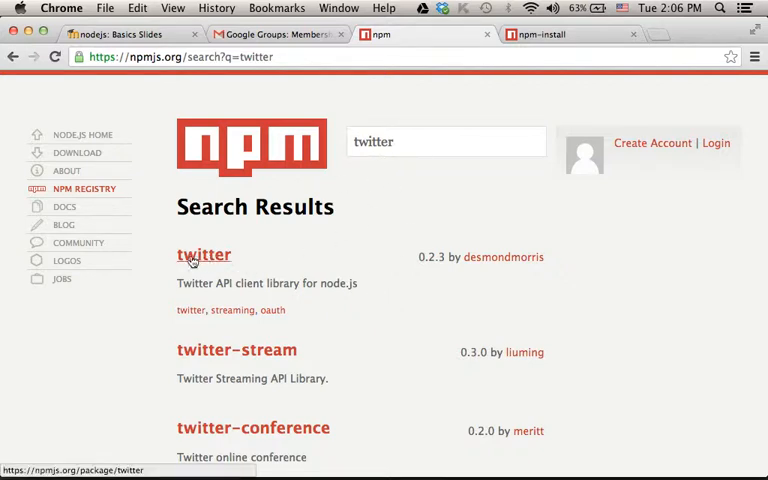
mouse_move(263, 440)
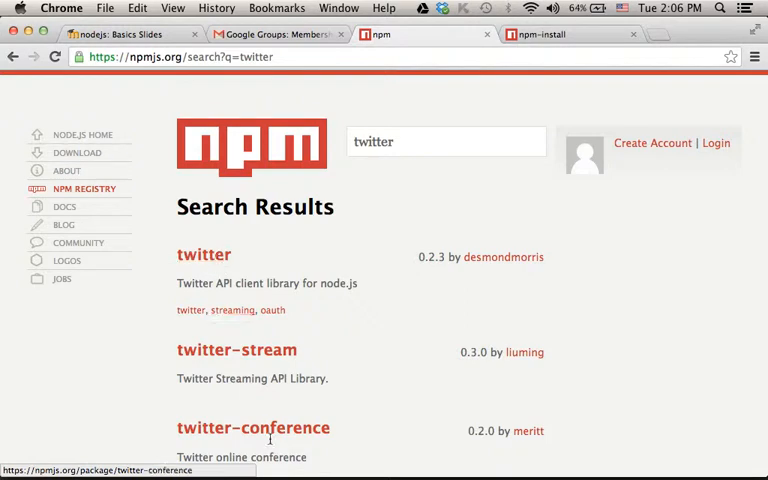
mouse_move(205, 262)
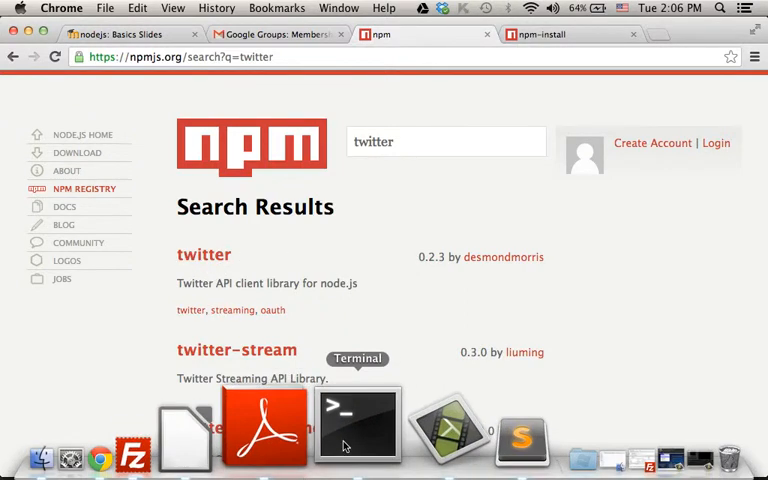
- Switch to Terminal and start typing 'npm install tw' at the bash prompt
left_click(351, 435)
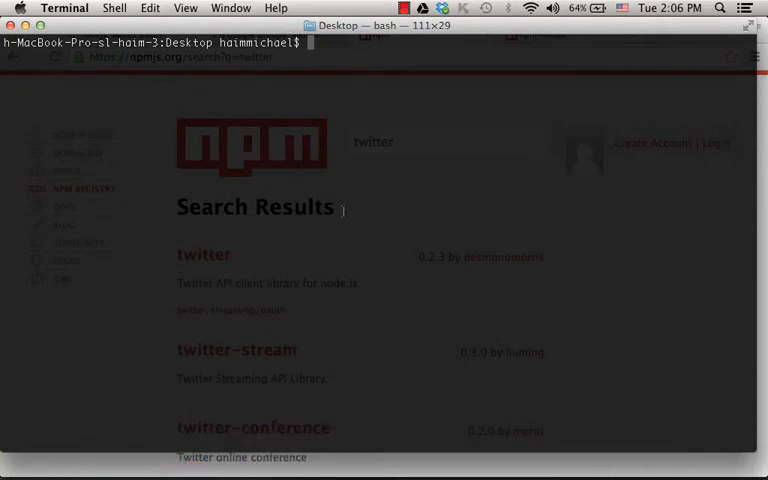
type("npm")
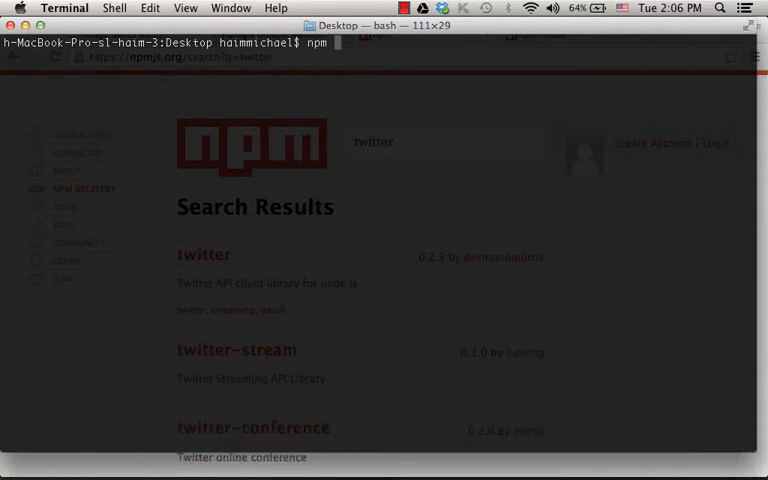
type("install")
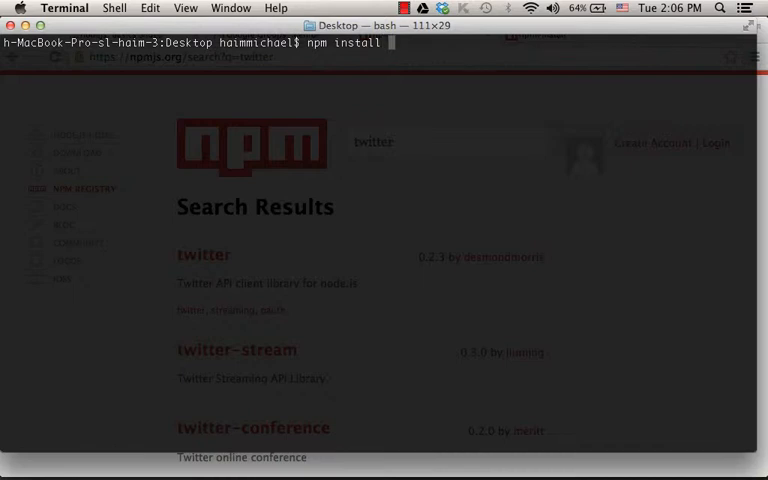
type("twitter")
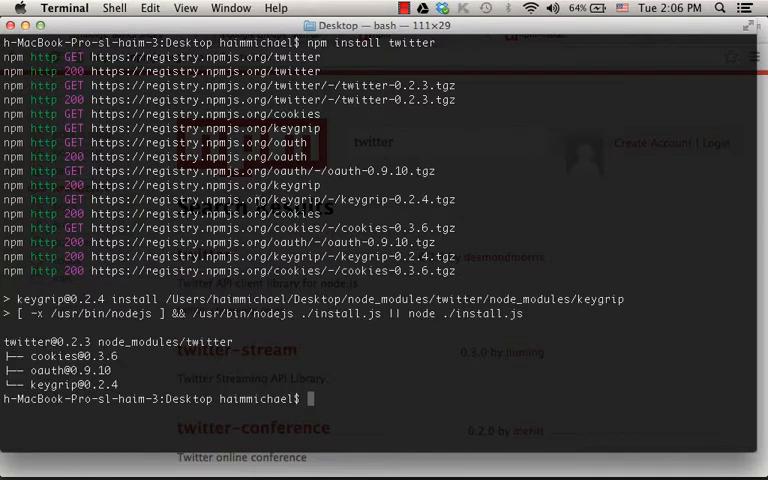
- Enter the command 'npm install twitter' at a fresh Terminal prompt
type("npm install twitter")
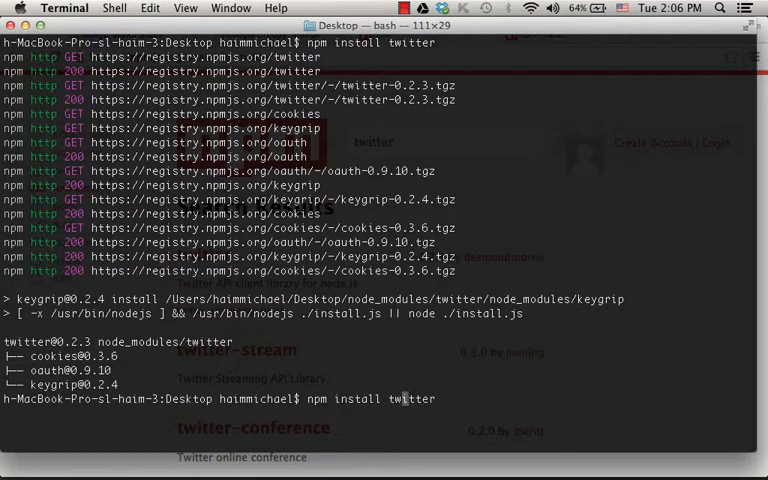